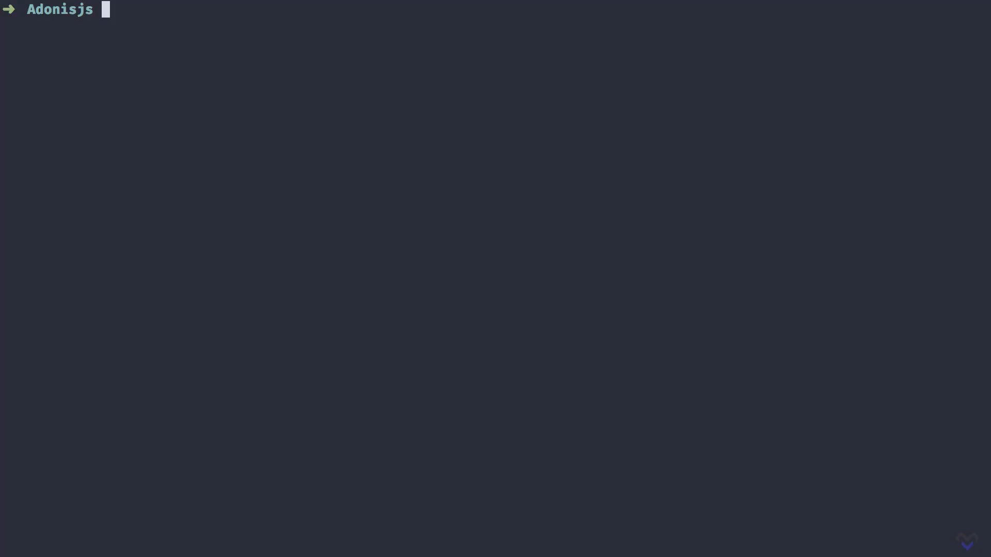
# Begin a package-runner command by typing npx at the Adonisjs prompt
pyautogui.write('npx')
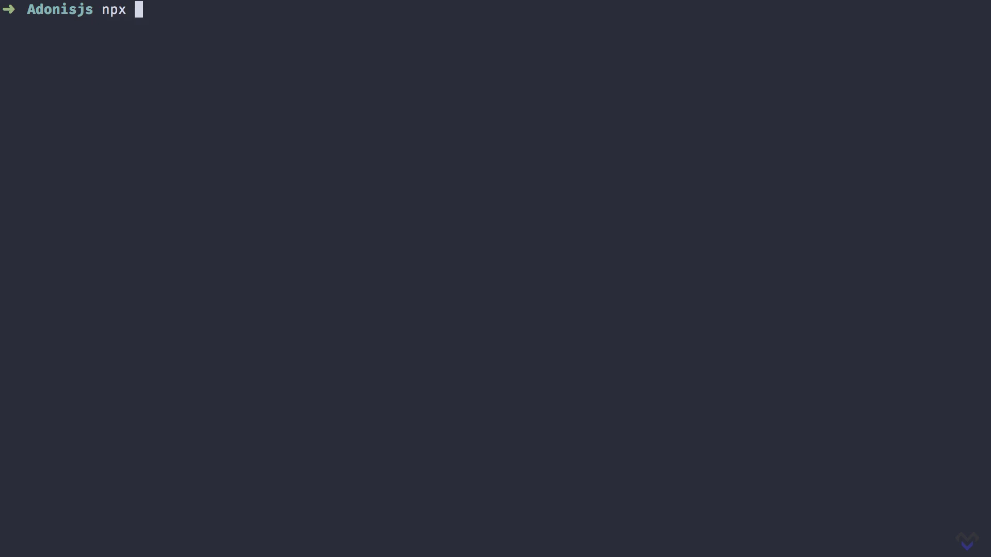
# Run npx create-adonis-ts-app taskist to launch the AdonisJS app creator
pyautogui.write('create-')
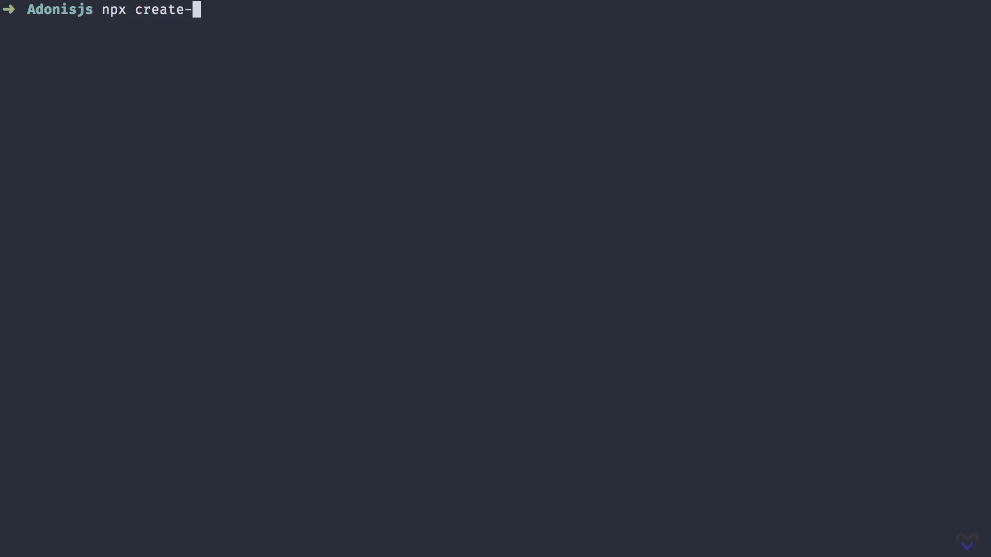
pyautogui.write('adonis')
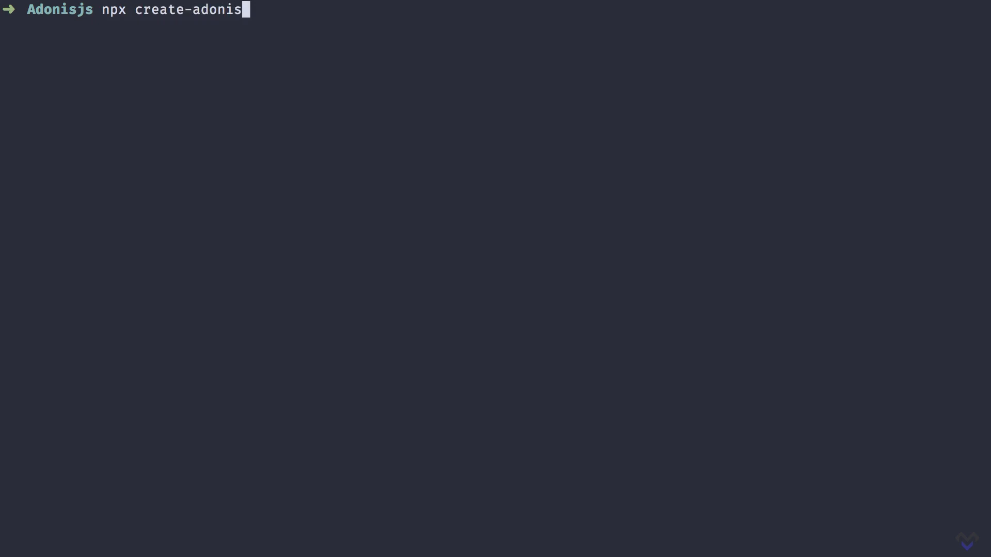
pyautogui.write('-ts-ap')
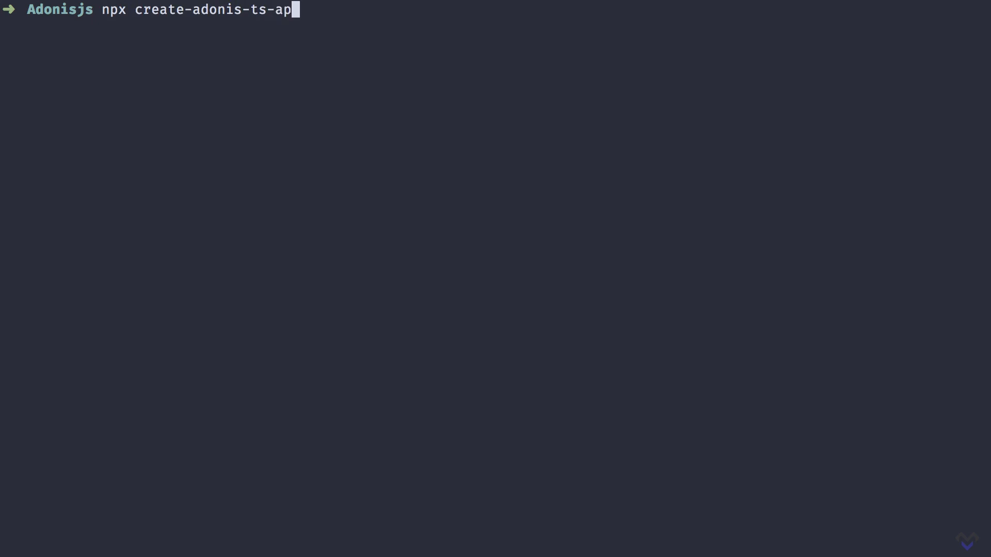
pyautogui.write('p')
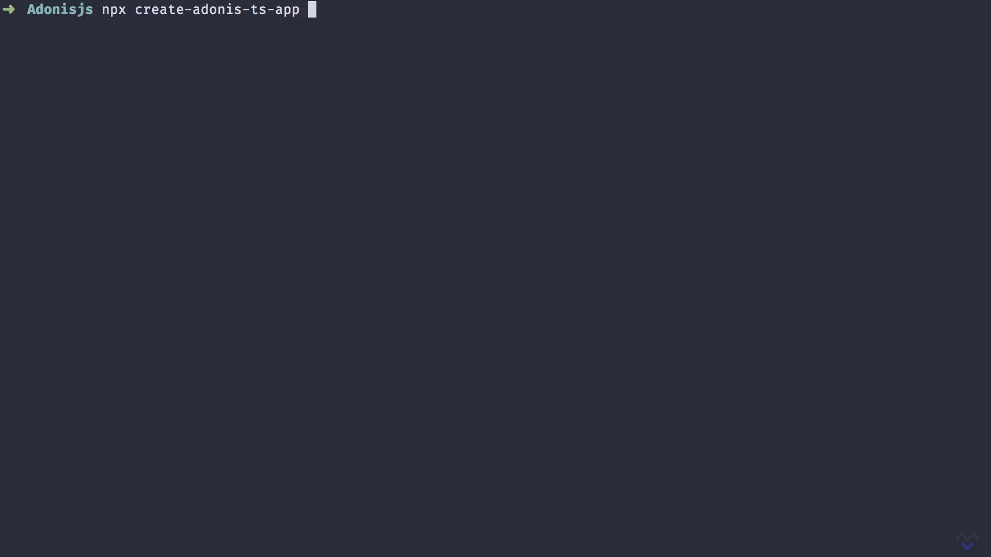
pyautogui.write('taskist')
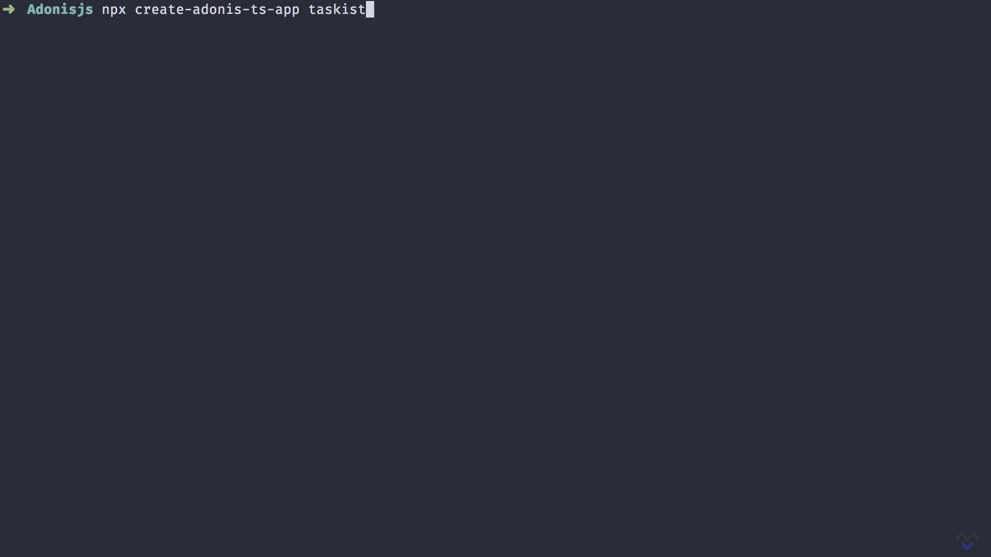
pyautogui.press('Return')
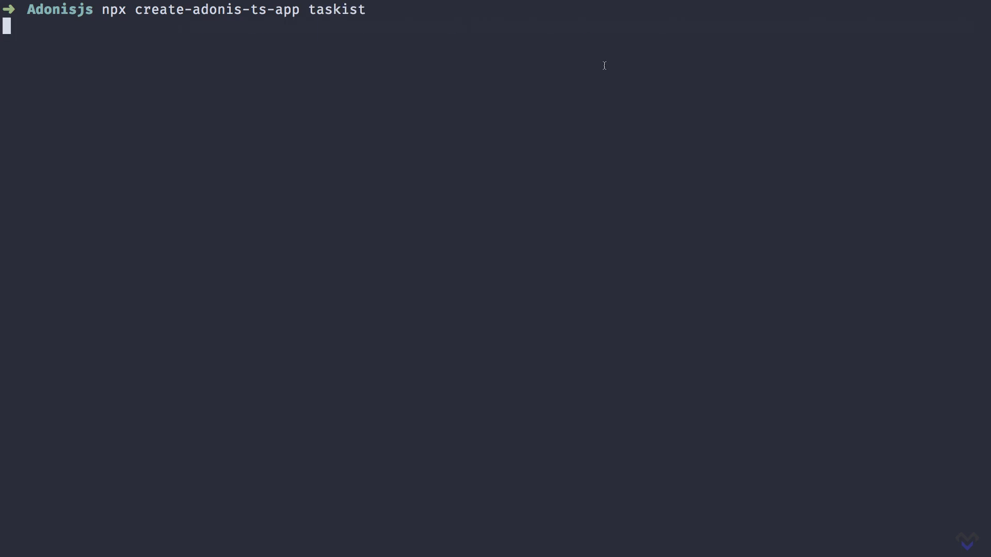
# Choose the Web Application structure, accept the name taskist with eslint, and let creation finish
pyautogui.press('Return')
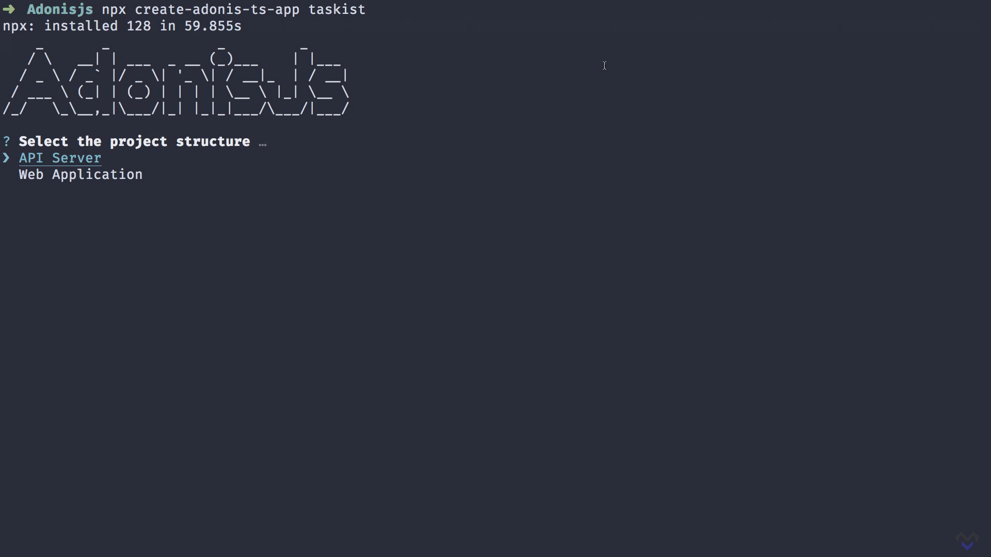
pyautogui.press('Down')
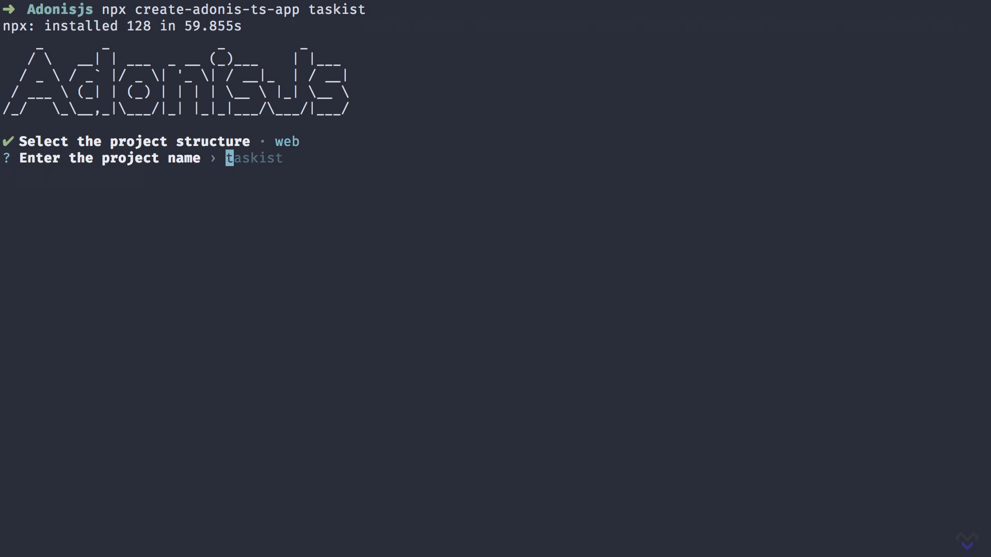
pyautogui.press('Return')
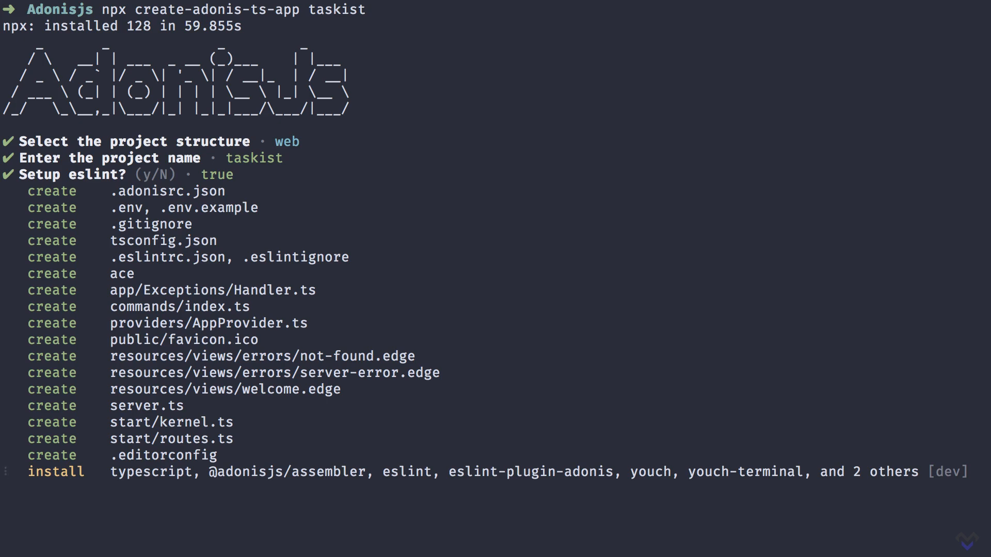
pyautogui.scroll(-3)
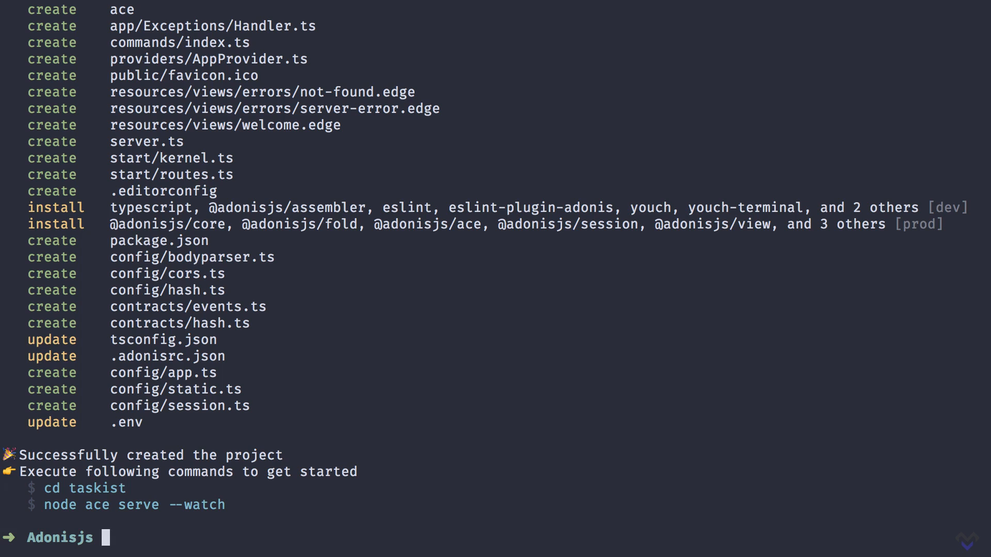
# Change into the taskist project folder with cd taskist/
pyautogui.write('cd tas')
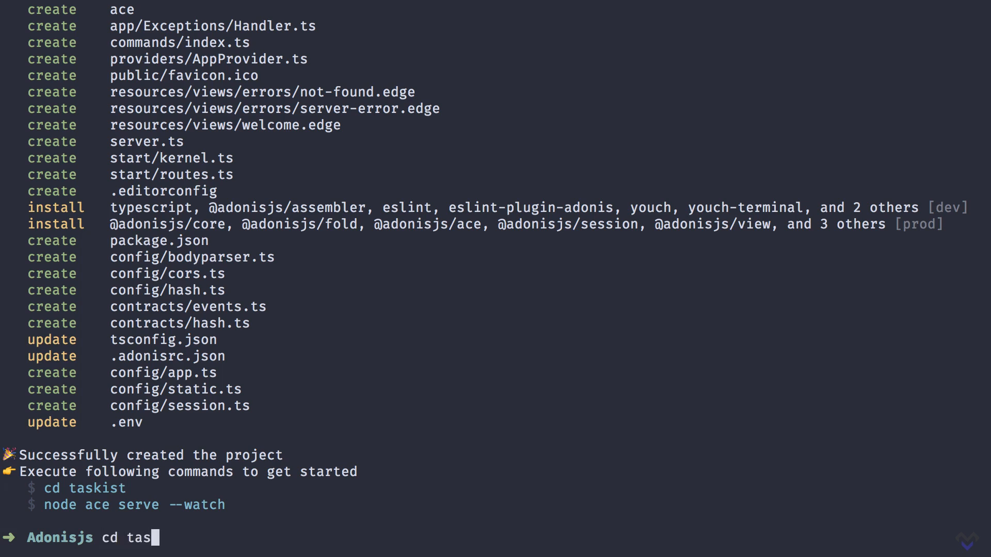
pyautogui.write('kist/')
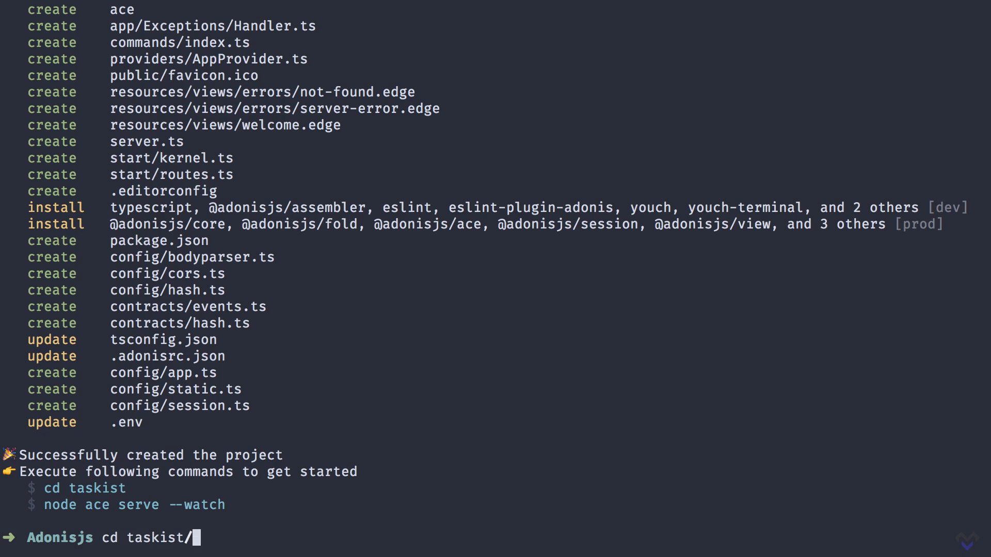
pyautogui.press('Return')
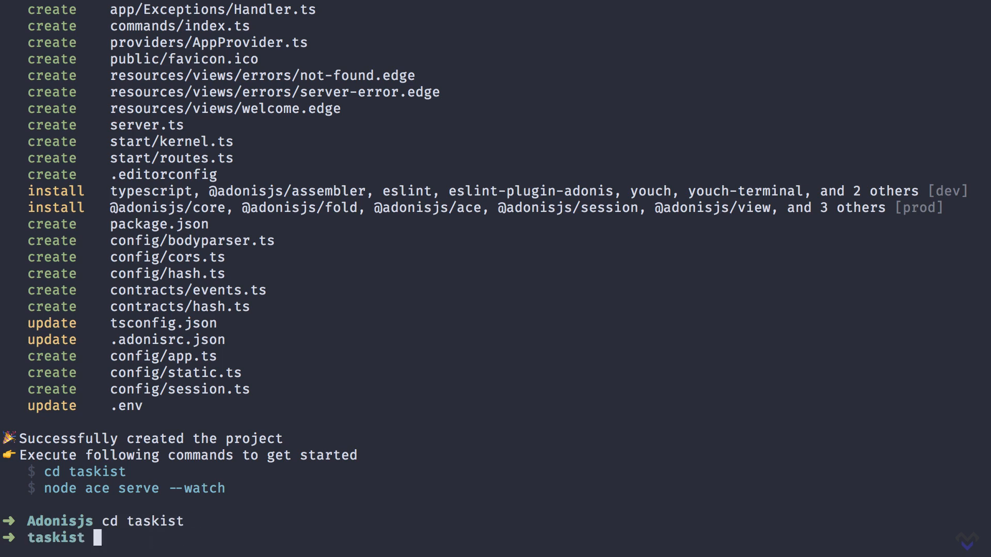
# Start the project's HTTP server with node ace serve
pyautogui.write('nod')
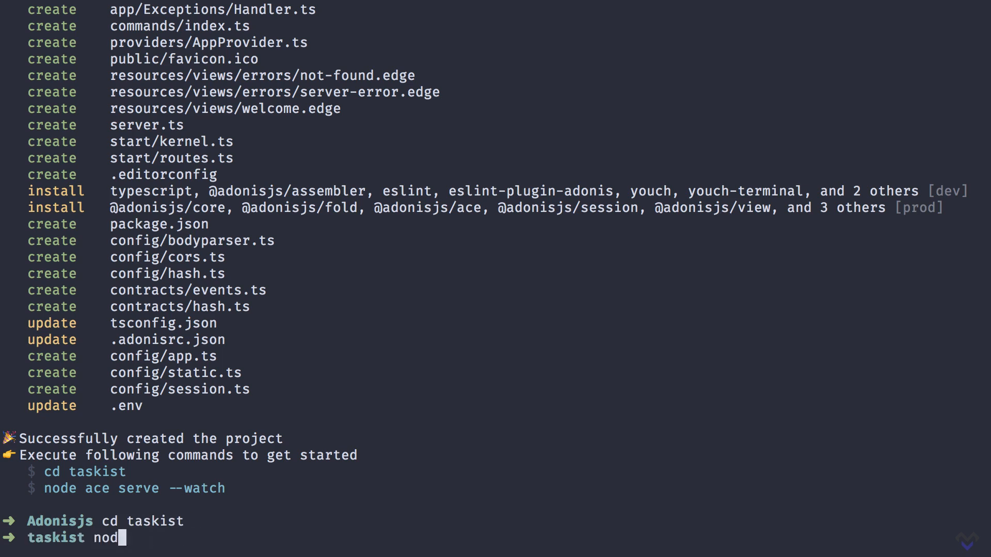
pyautogui.write('e ace serve')
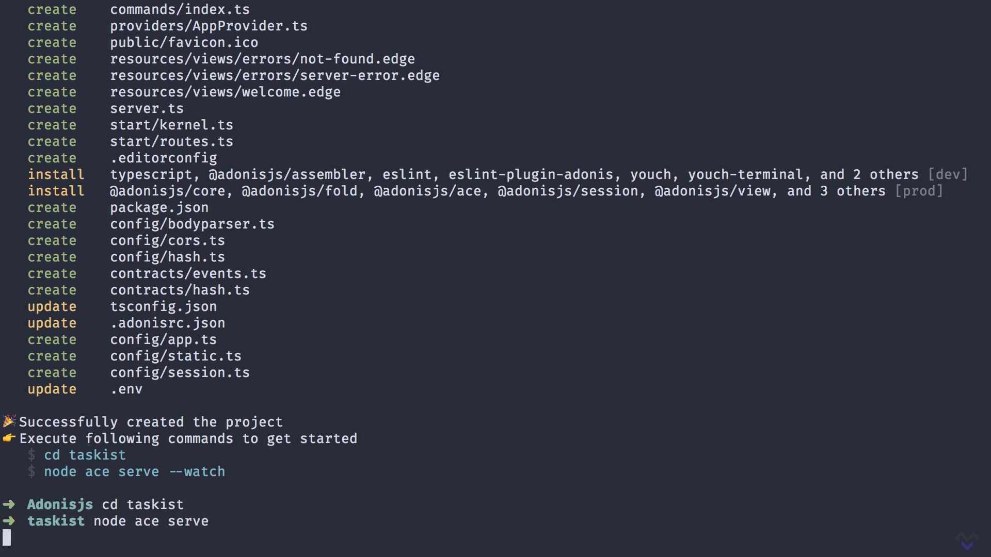
pyautogui.press('Return')
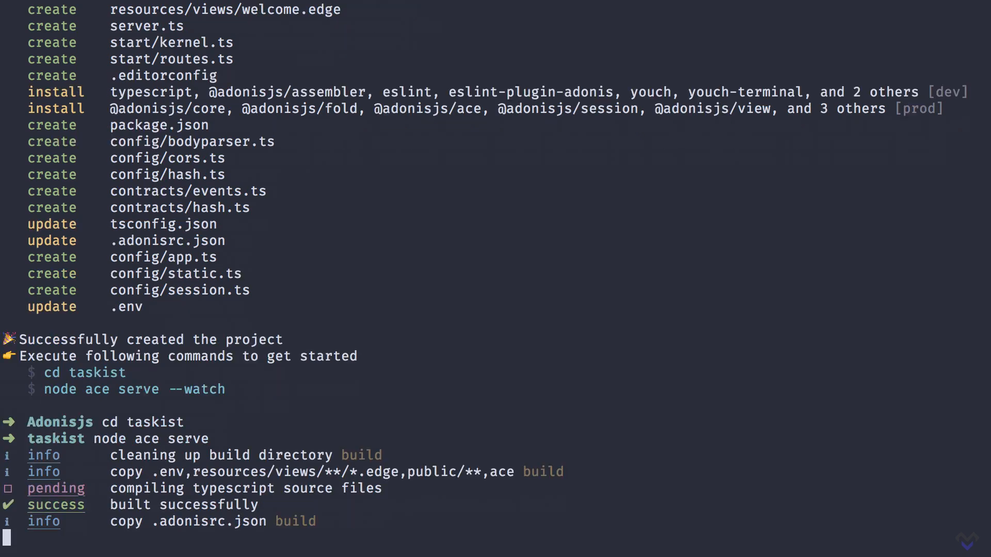
pyautogui.scroll(-3)
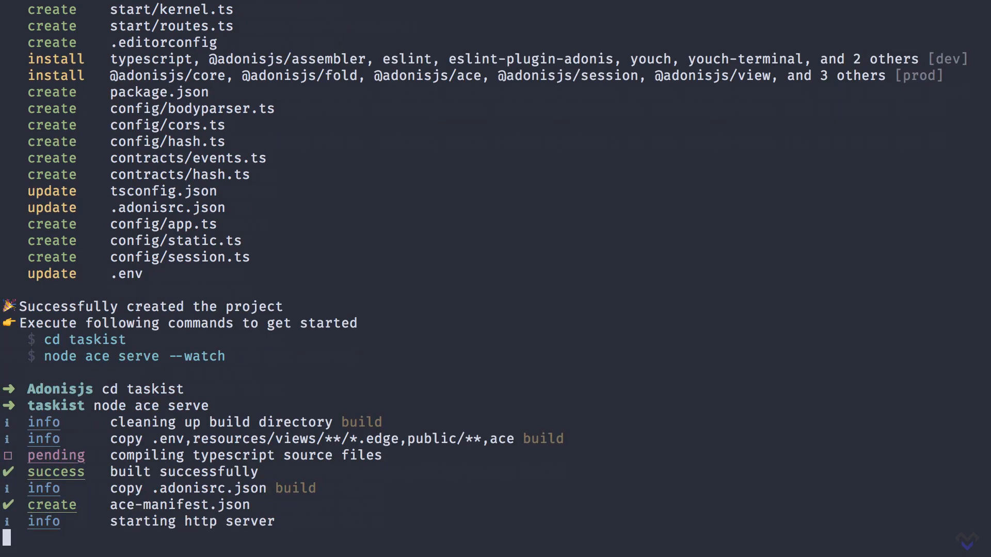